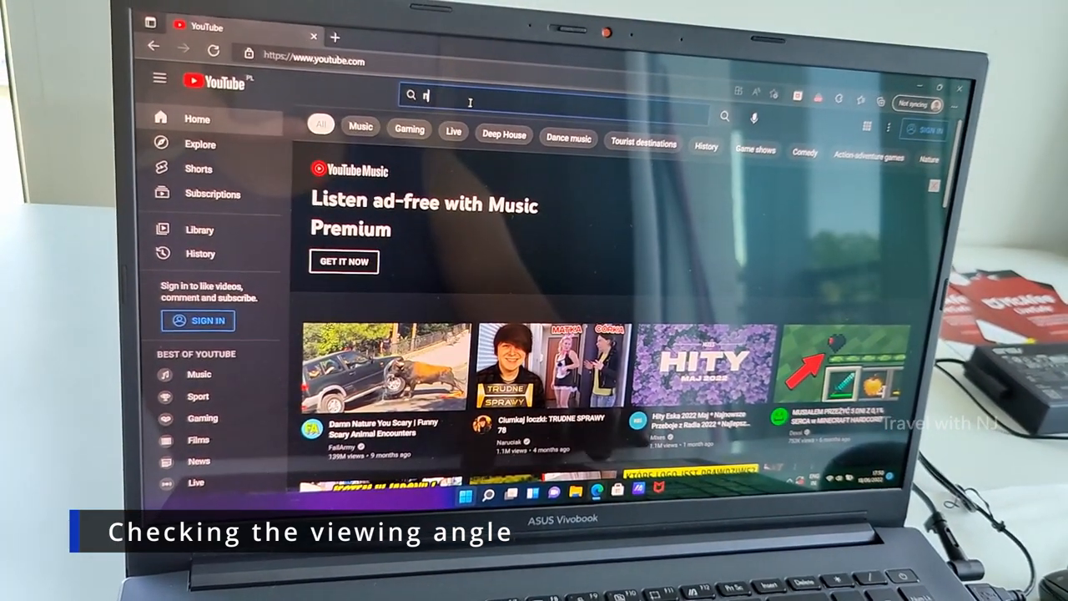
# Search YouTube for 'noushad hudali' using the search suggestion
pyautogui.write('oushad')
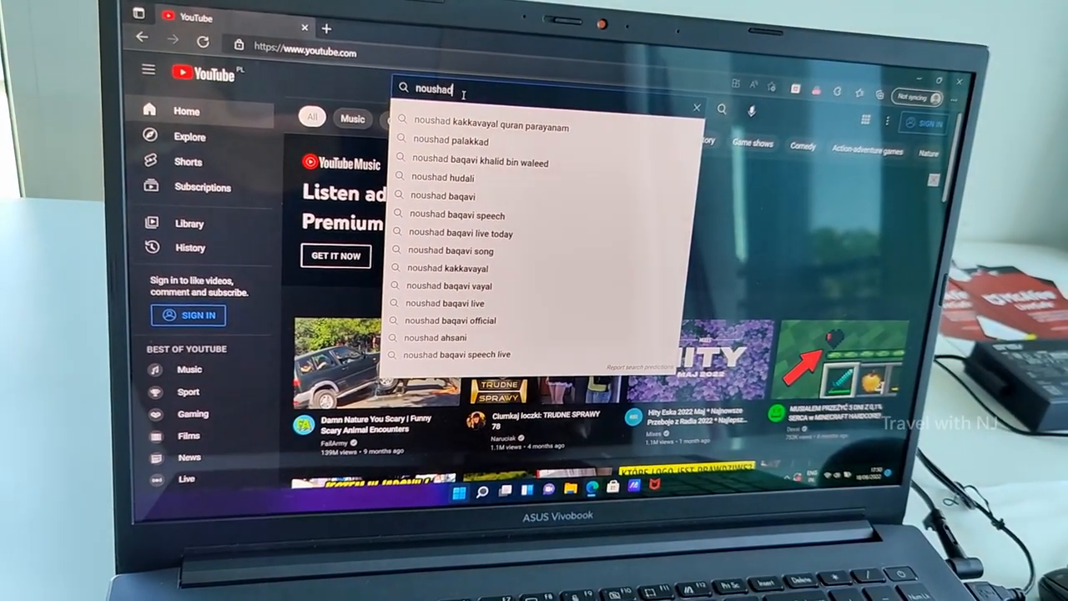
pyautogui.click(445, 177)
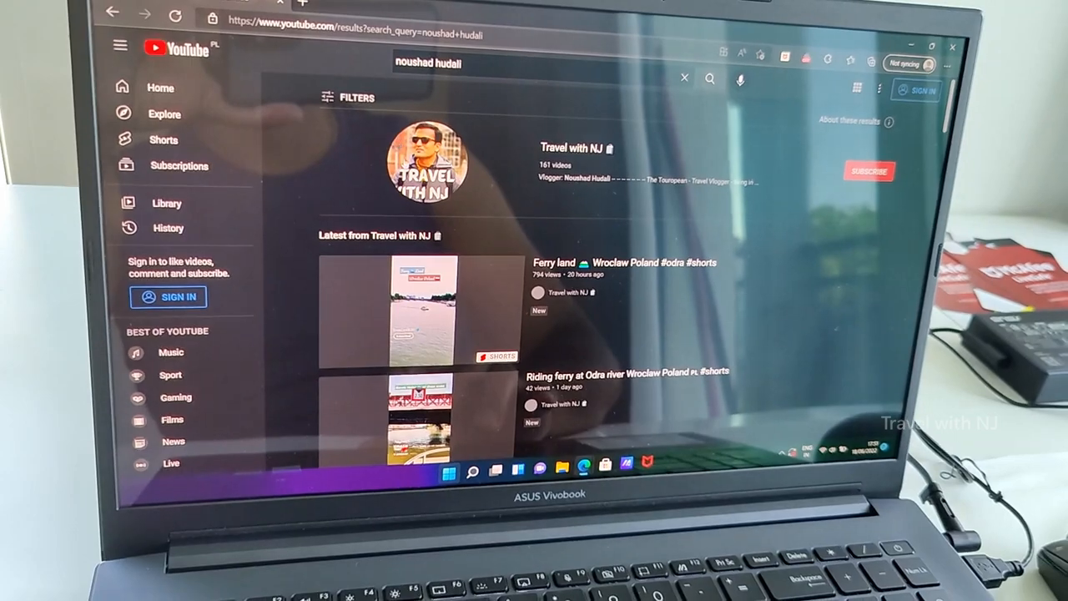
# Open the Travel with NJ channel page and scroll down toward its uploads
pyautogui.click(426, 166)
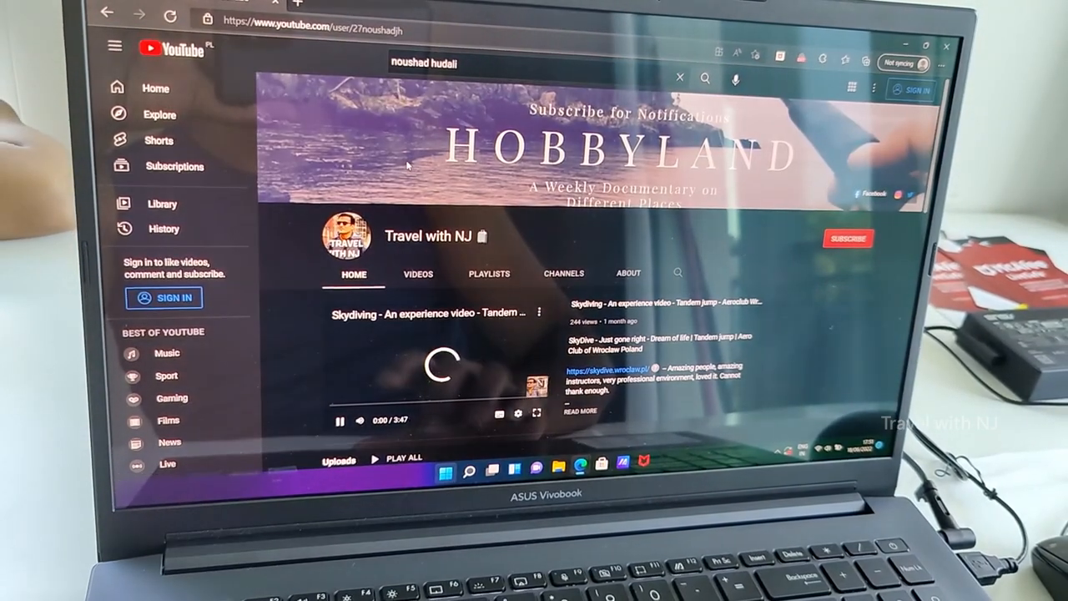
pyautogui.scroll(-3)
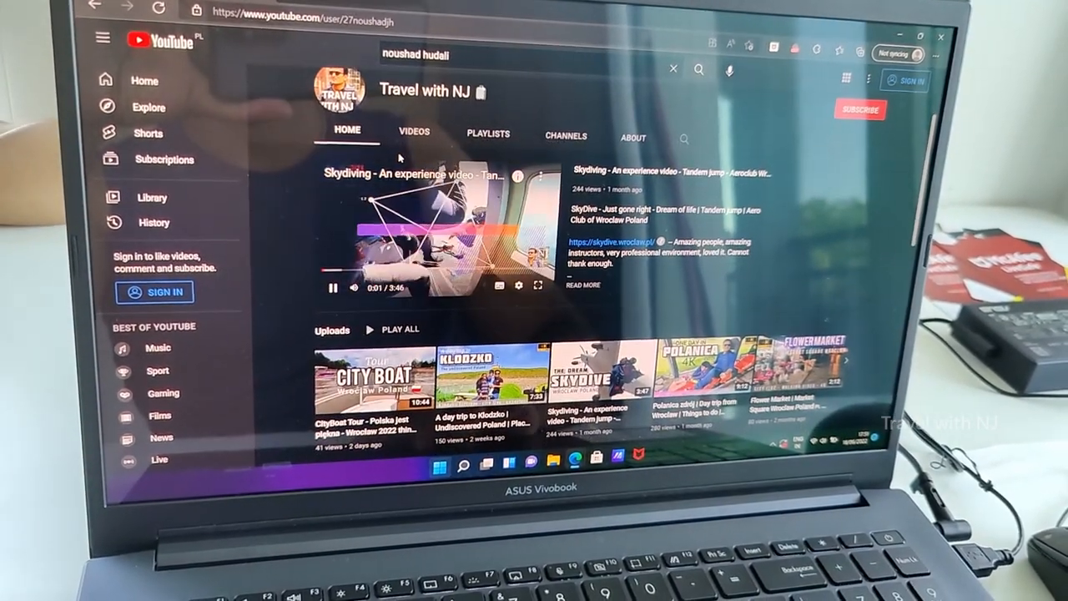
pyautogui.scroll(-3)
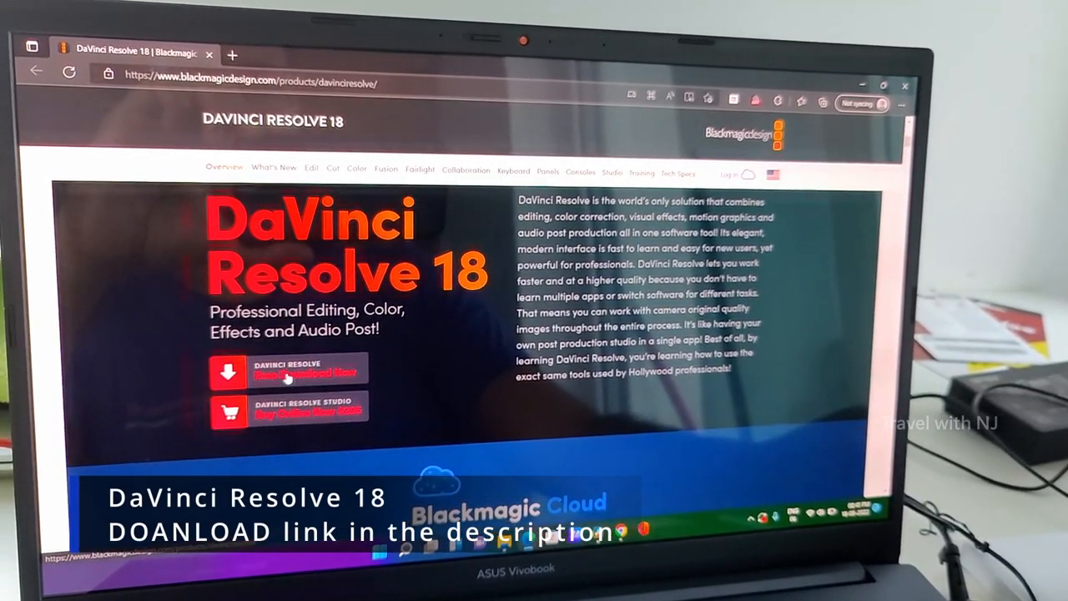
# Open the DaVinci Resolve 18 free download dialog from the Blackmagic Design page
pyautogui.click(288, 369)
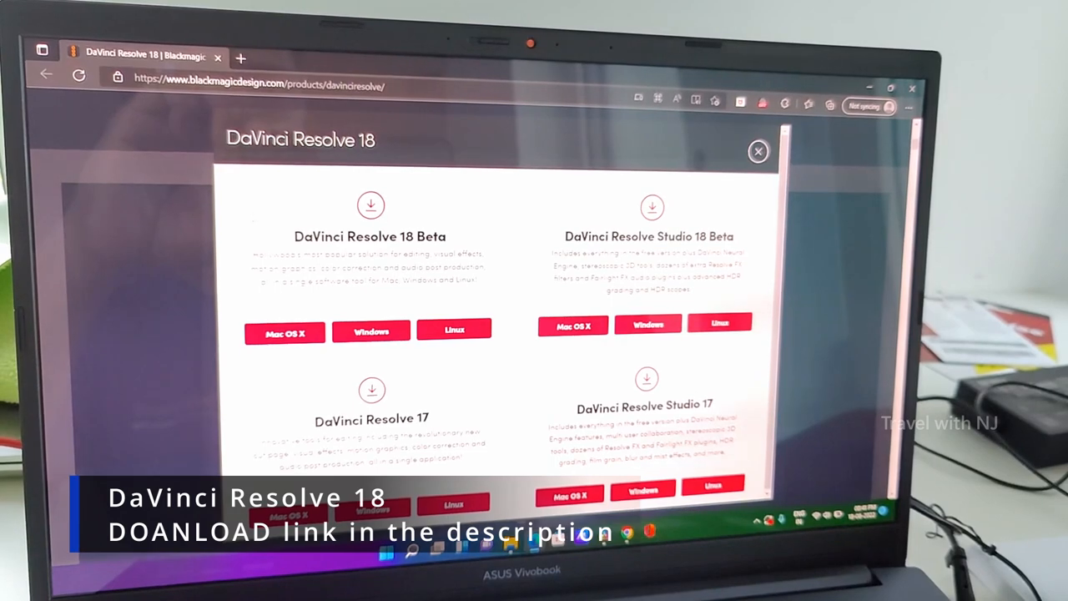